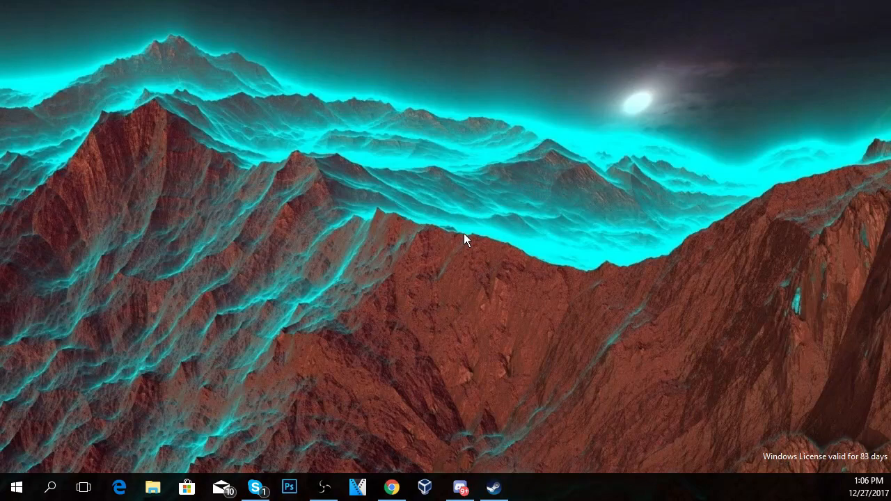
mouse_move(470, 238)
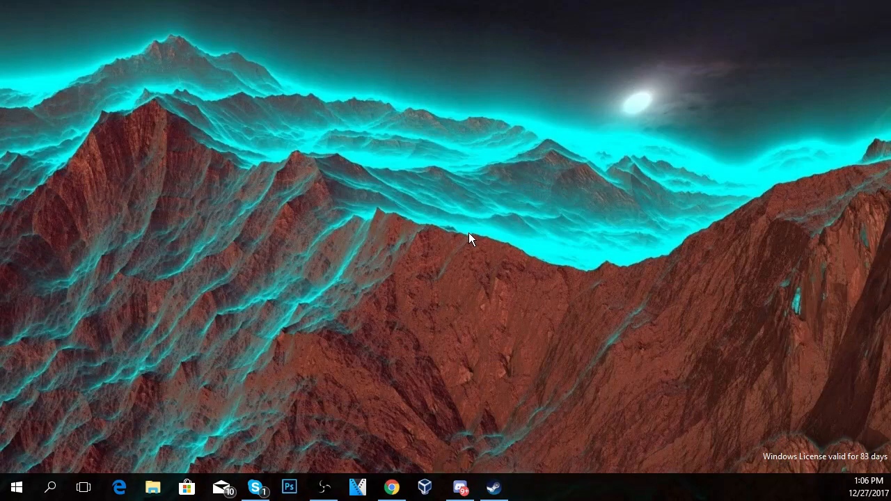
mouse_move(50, 487)
text(con)
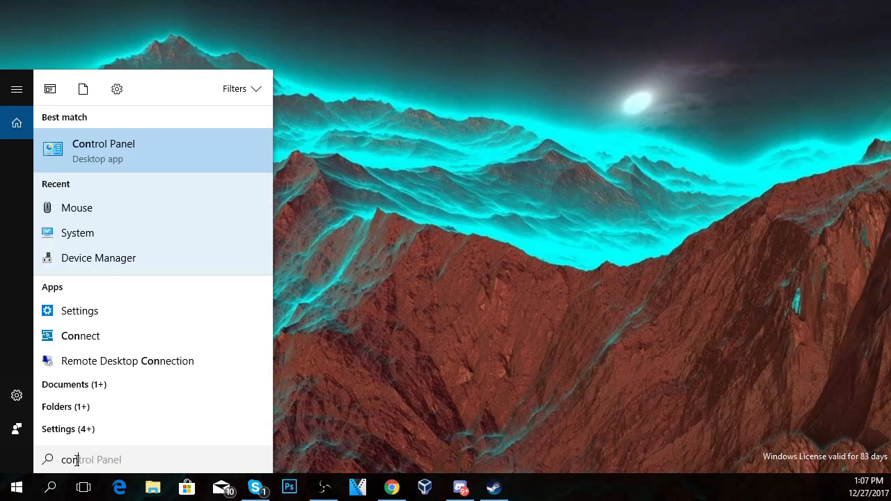
Open Control Panel from the Start search results and scroll to Programs and Features.
click(103, 151)
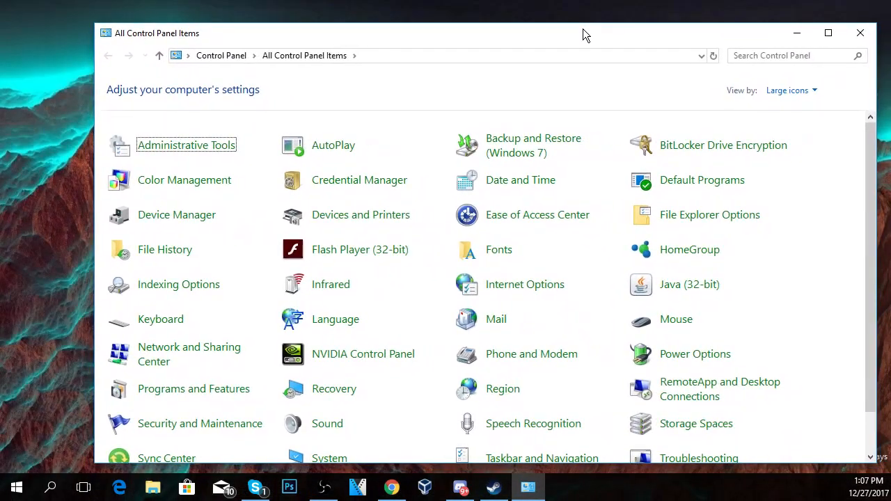
scroll(down, 3)
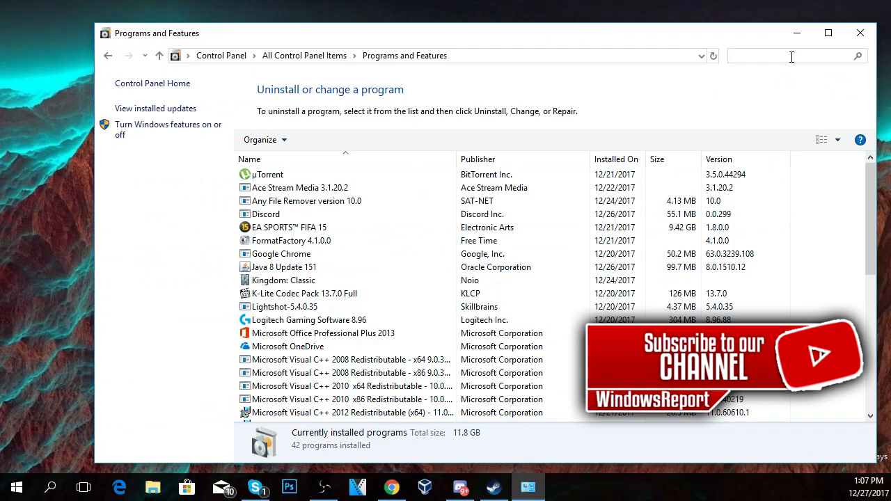
Filter programs by 'office' and change Microsoft Office Professional Plus 2013.
text(office)
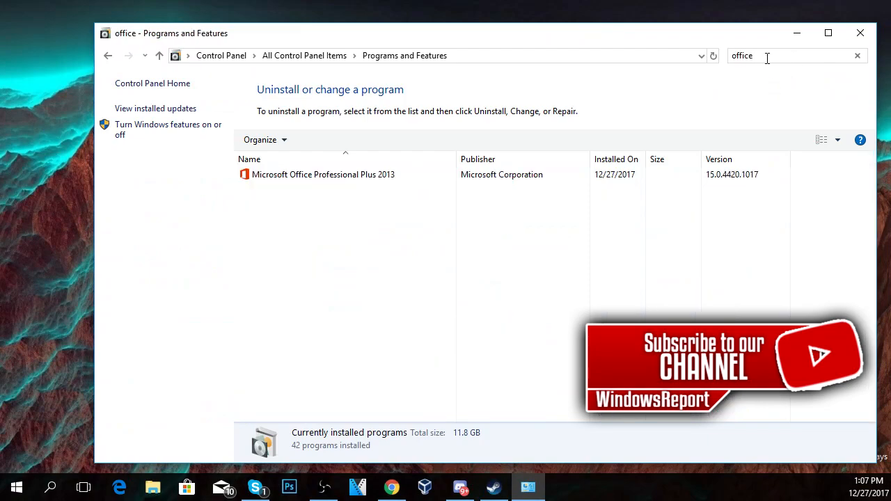
click(324, 174)
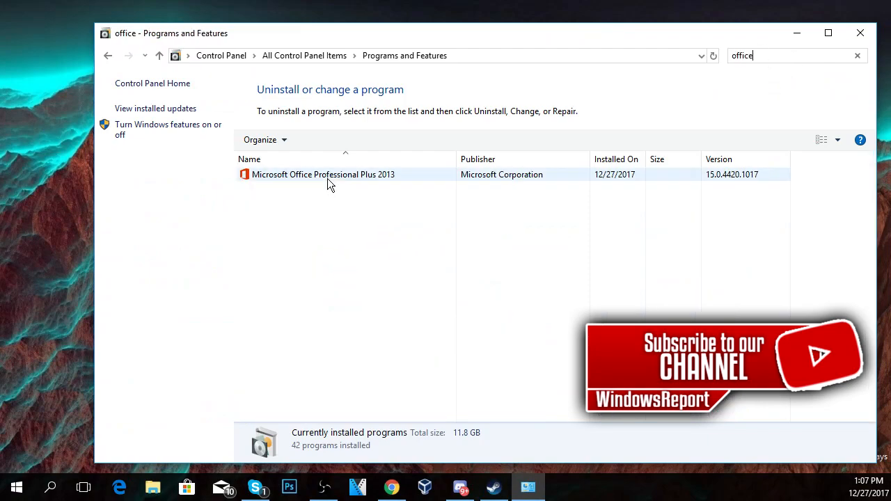
click(323, 174)
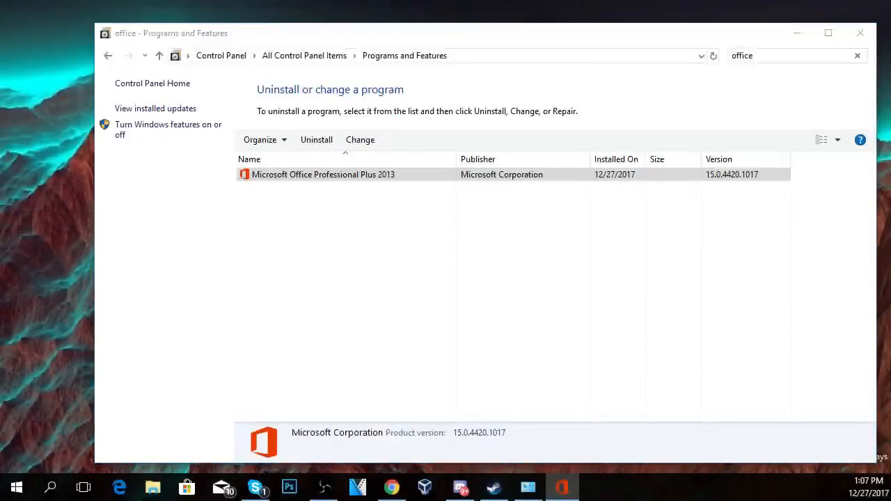
click(360, 139)
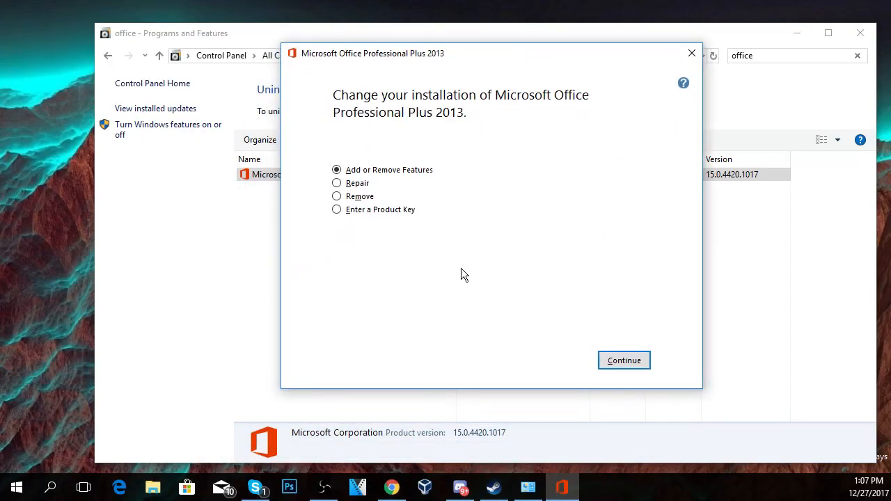
mouse_move(336, 183)
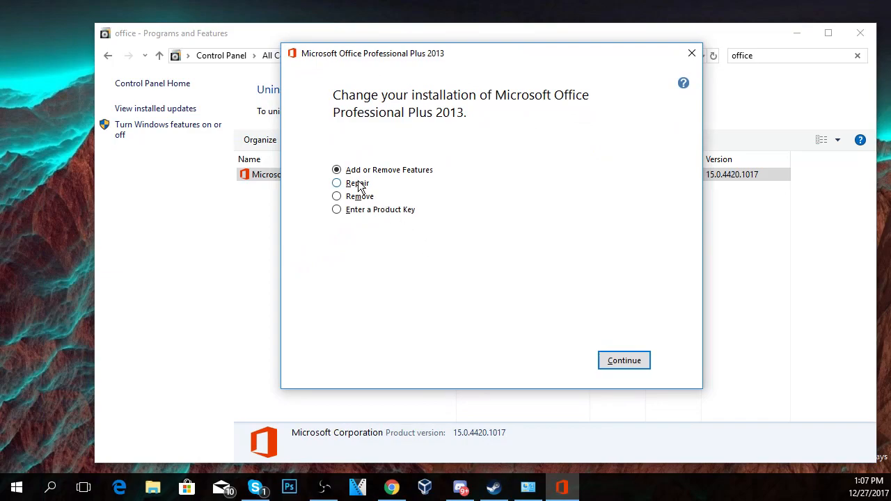
Select the Repair option in the Change your installation dialog.
click(337, 183)
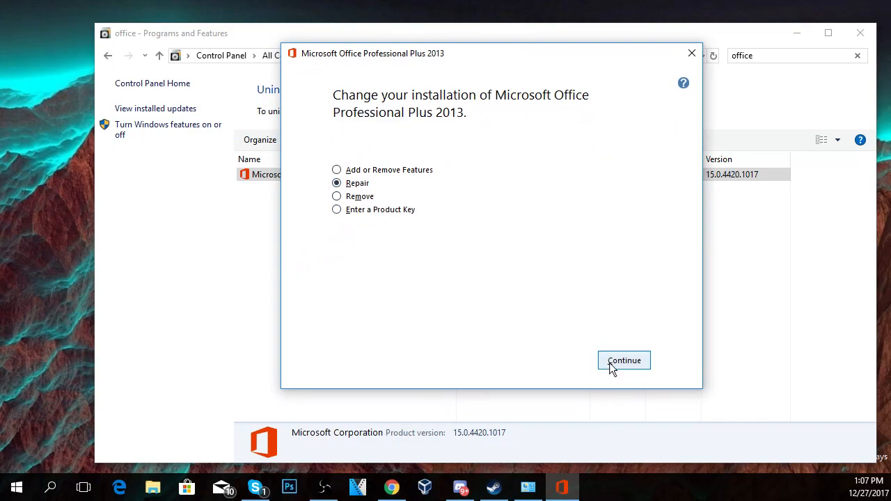
mouse_move(512, 311)
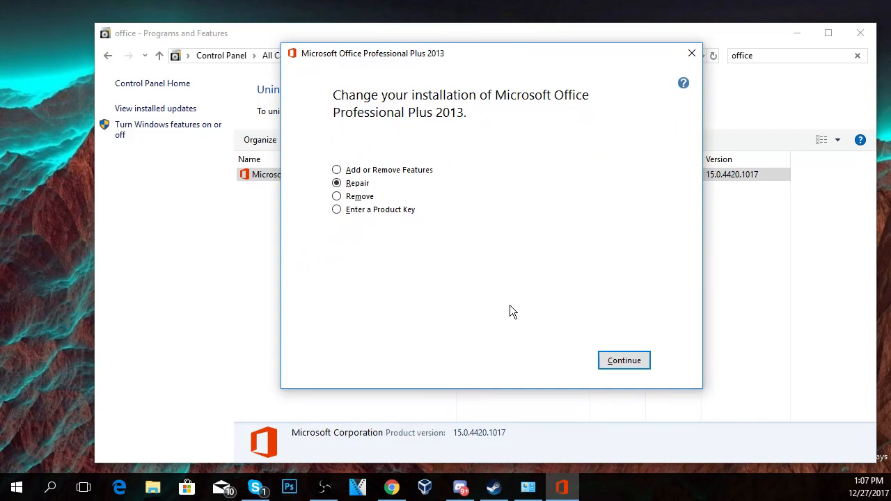